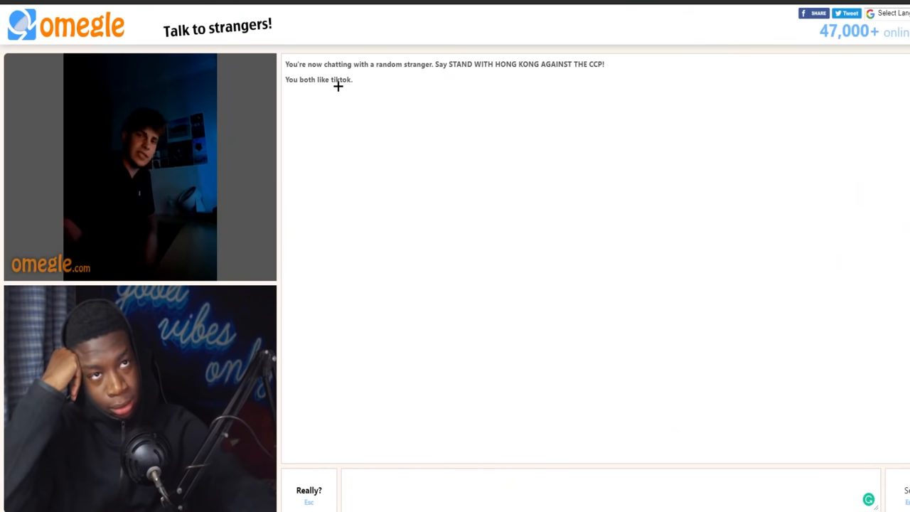
# Step: Stop the current chat and connect to a new random stranger
pyautogui.click(309, 495)
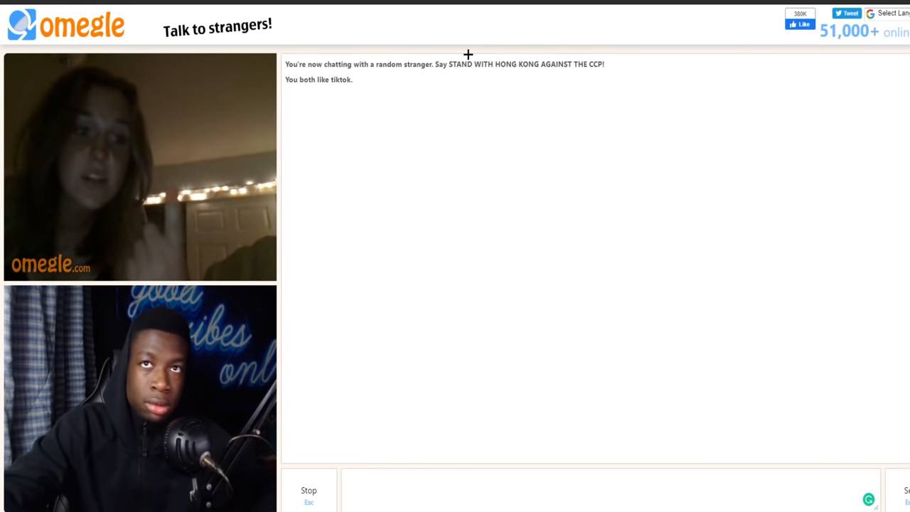
pyautogui.doubleClick(390, 64)
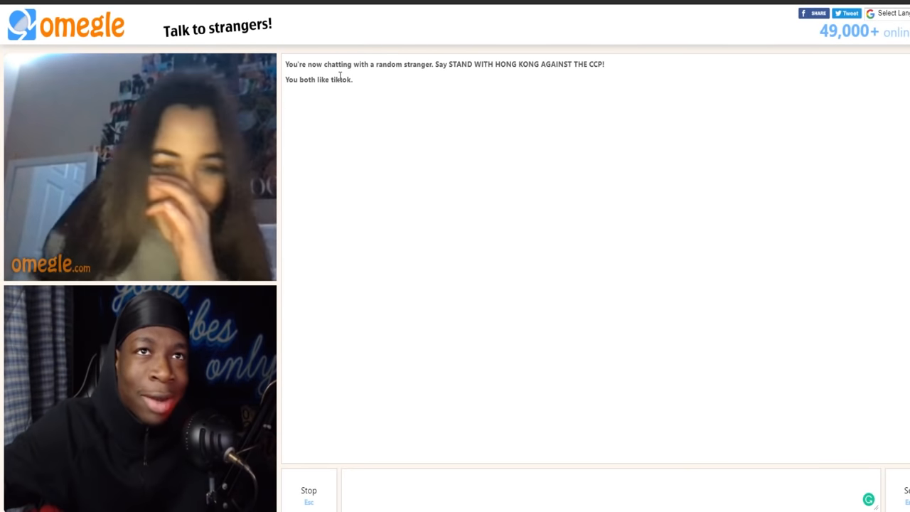
# Step: Select the word 'WITH' in the new stranger's chat greeting
pyautogui.doubleClick(484, 64)
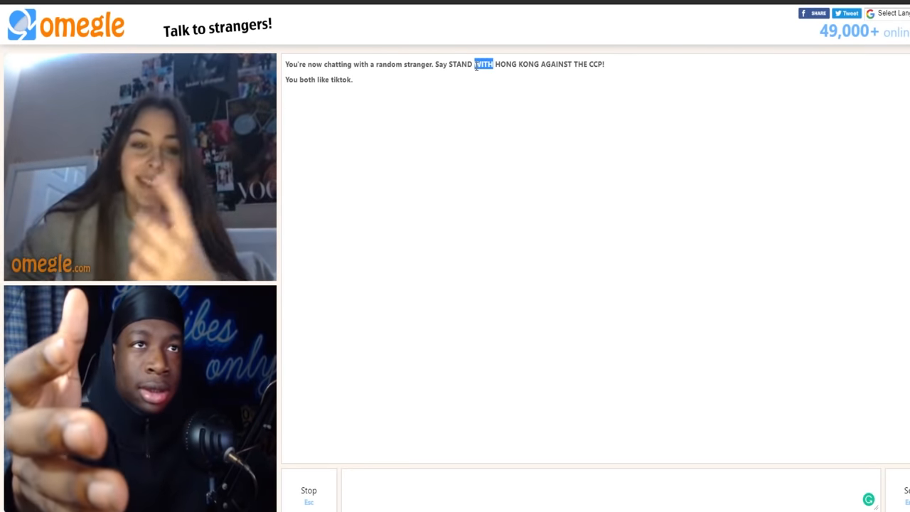